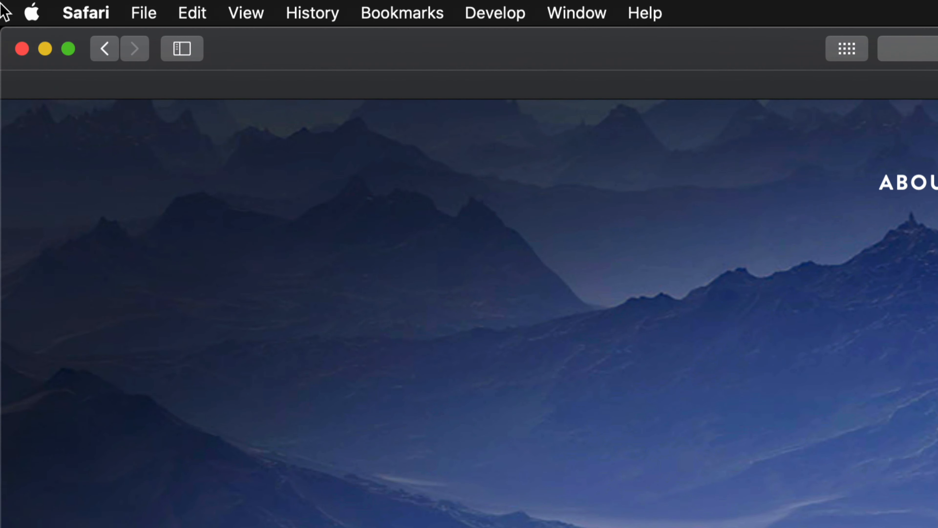
# - Open the Apple menu, showing App Store… with 5 updates waiting
pyautogui.click(31, 13)
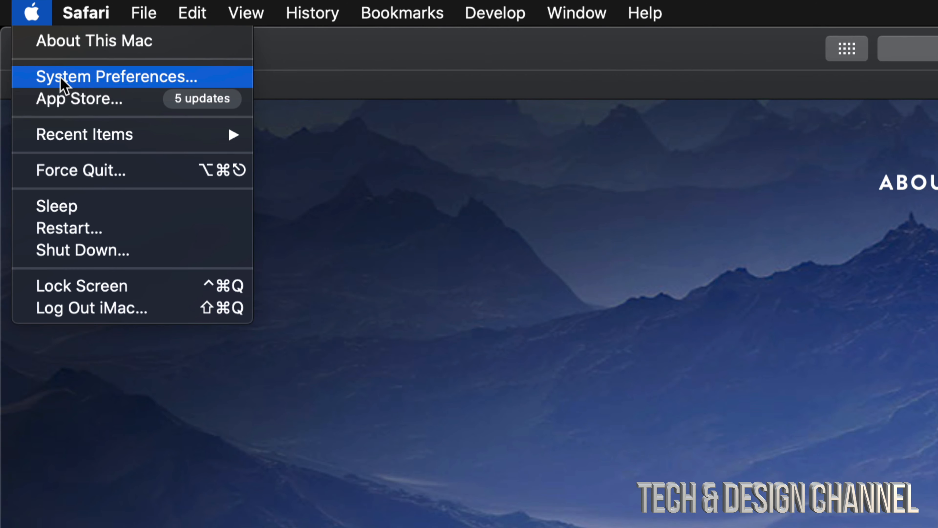
pyautogui.moveTo(96, 106)
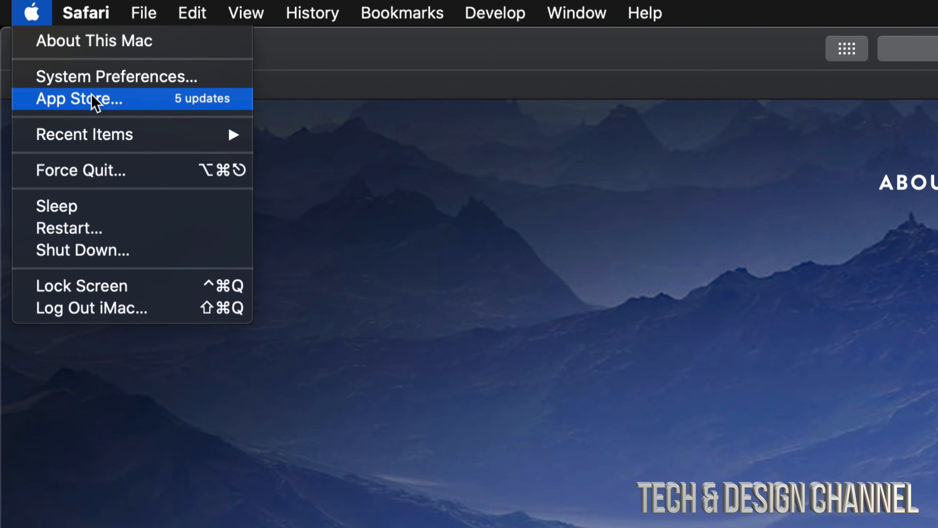
pyautogui.moveTo(53, 113)
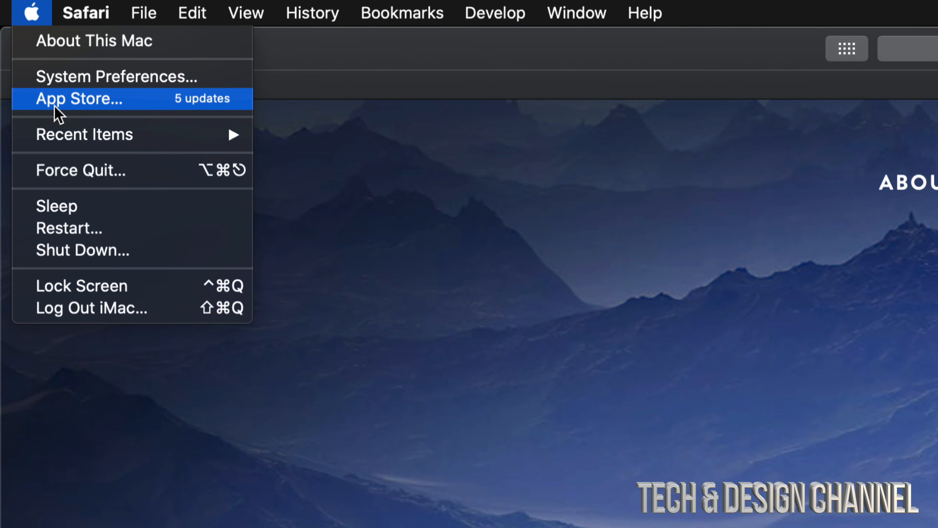
pyautogui.moveTo(106, 115)
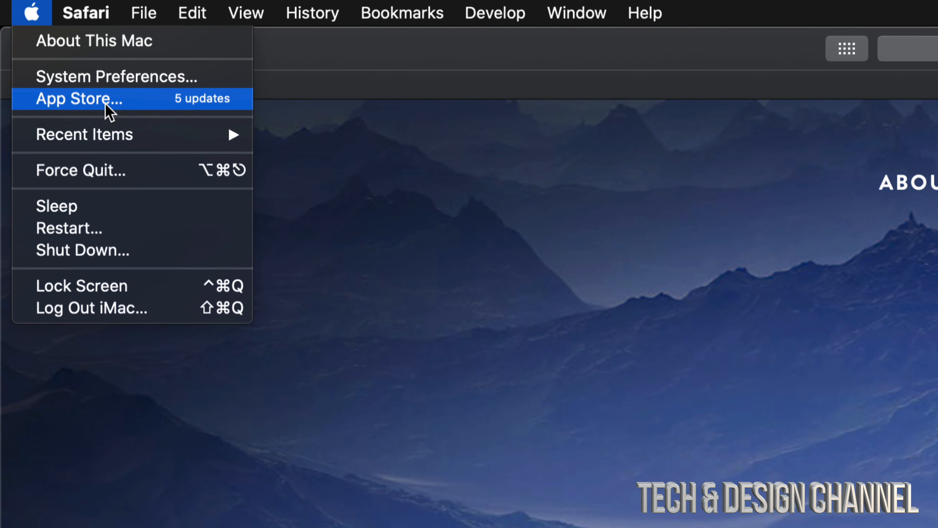
# - Launch the App Store from the Apple menu onto its Updates page
pyautogui.click(78, 99)
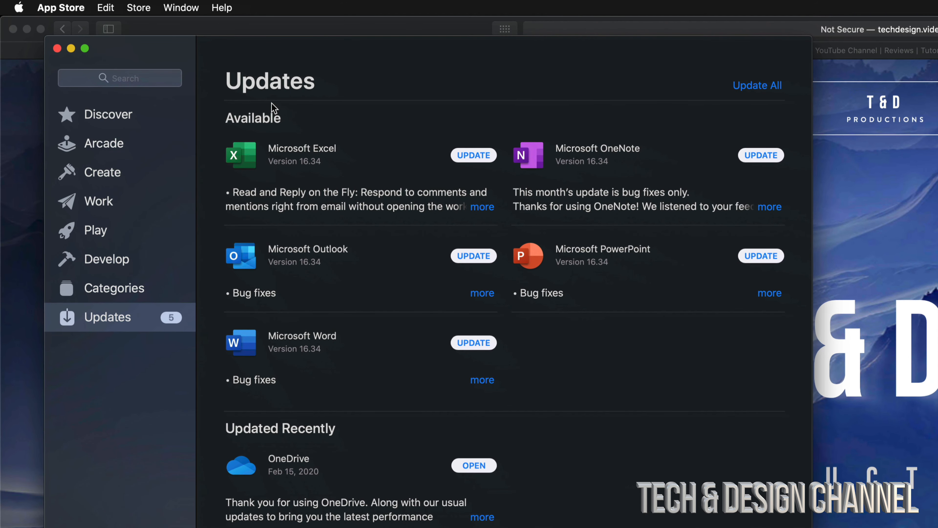
pyautogui.moveTo(306, 492)
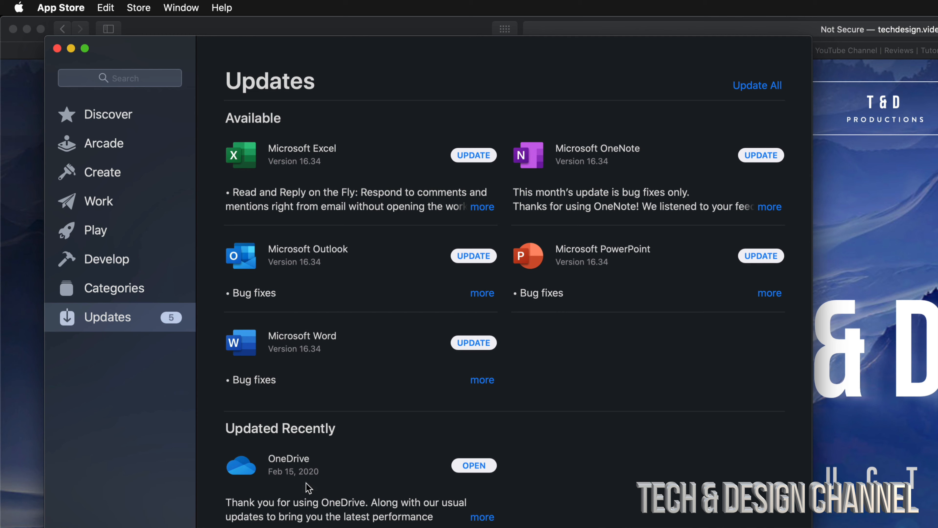
pyautogui.moveTo(725, 248)
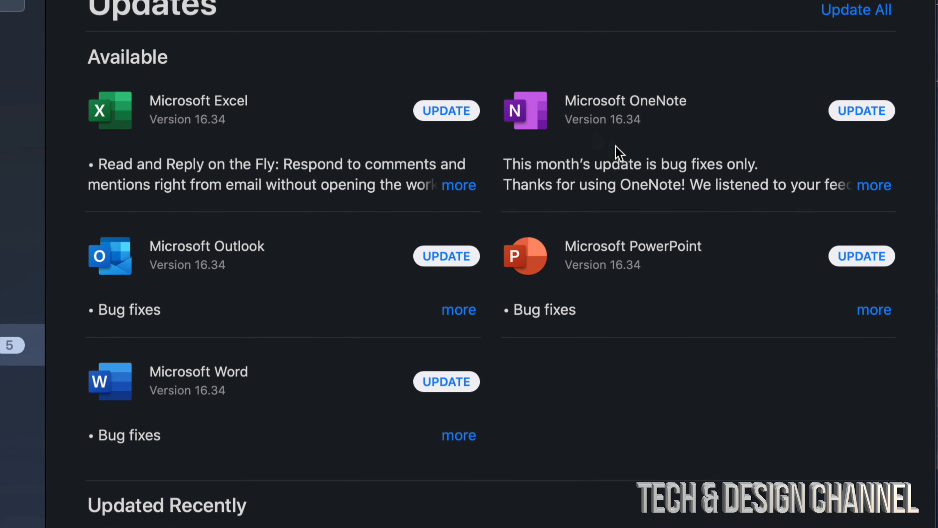
pyautogui.moveTo(270, 393)
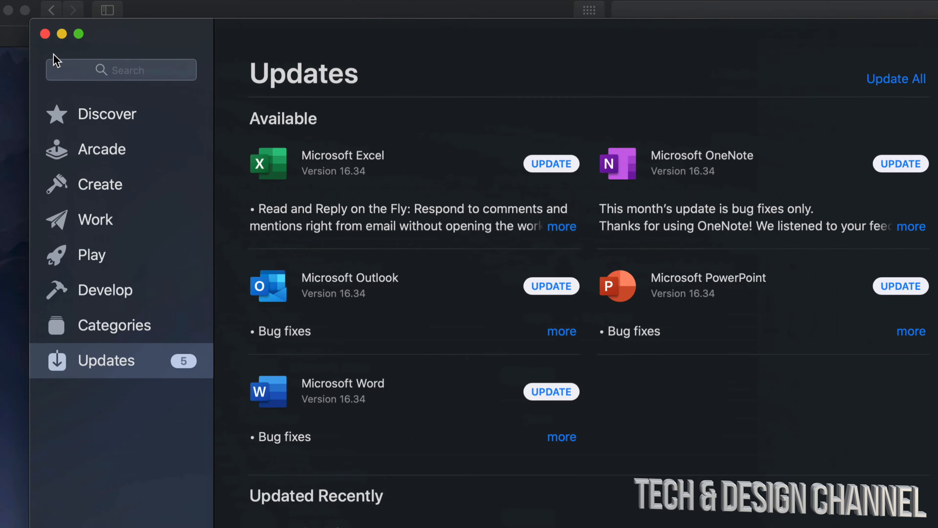
# - Search the store for 'microsoft word' and open the Microsoft Word product page
pyautogui.click(126, 71)
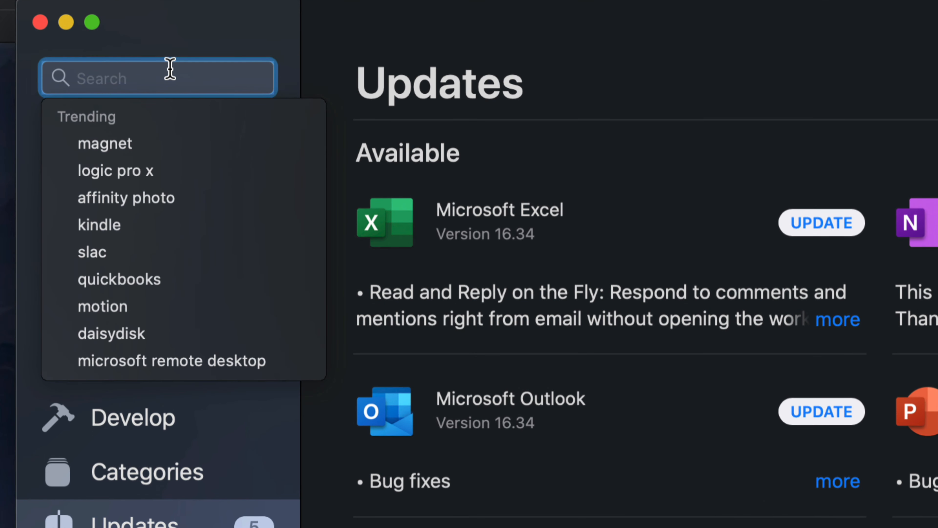
pyautogui.write('m')
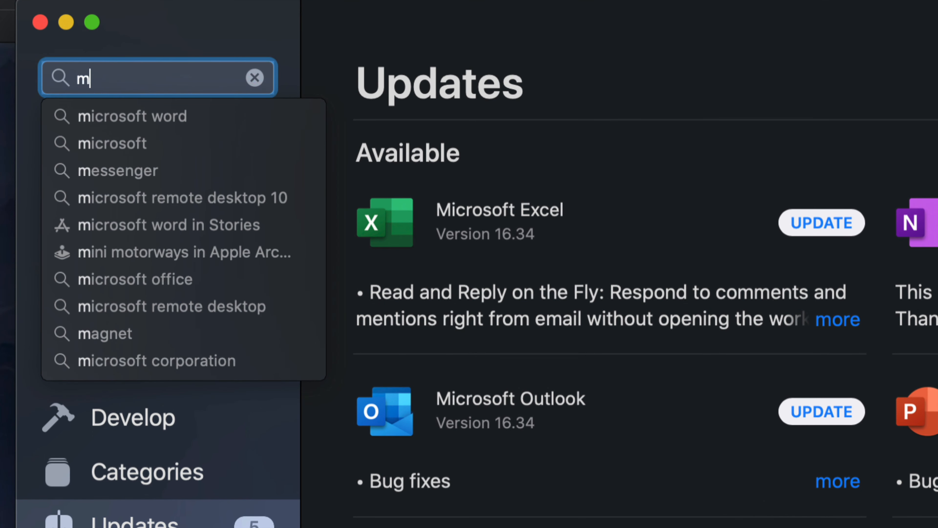
pyautogui.write('icro')
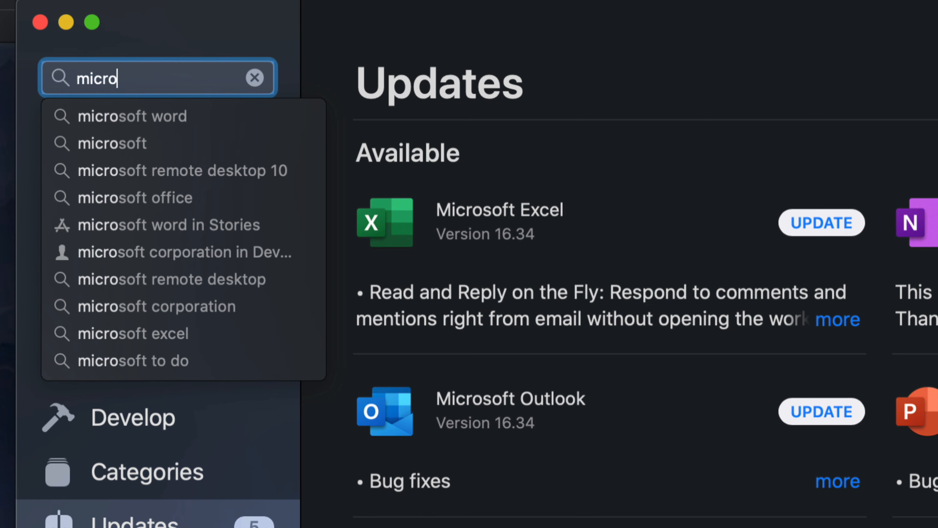
pyautogui.click(132, 115)
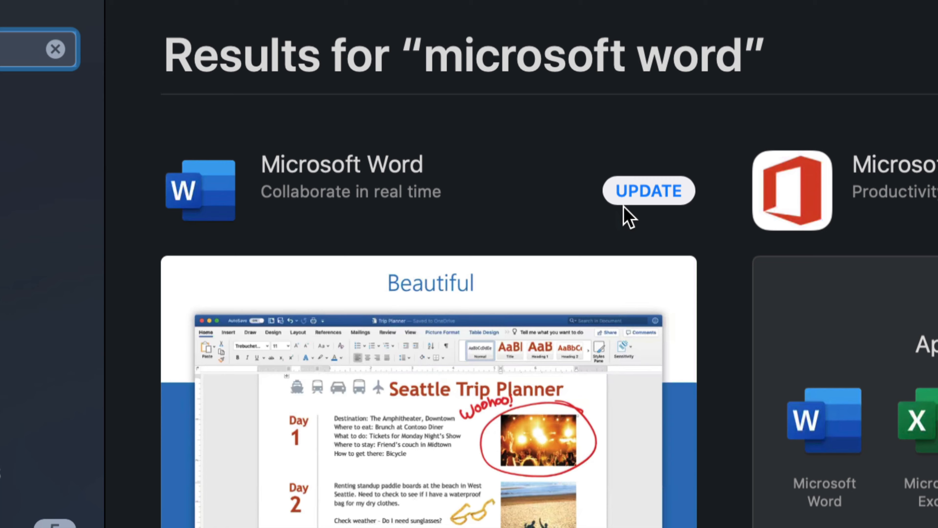
pyautogui.moveTo(644, 192)
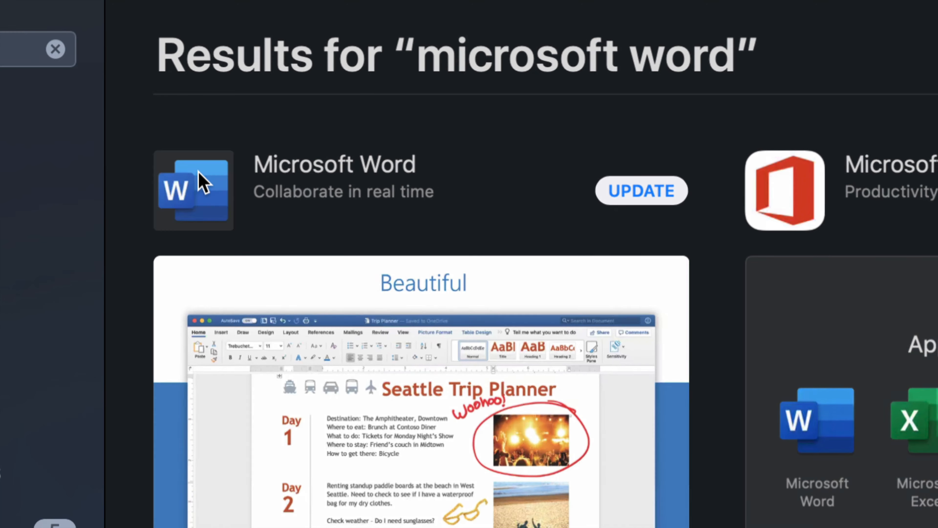
pyautogui.click(194, 189)
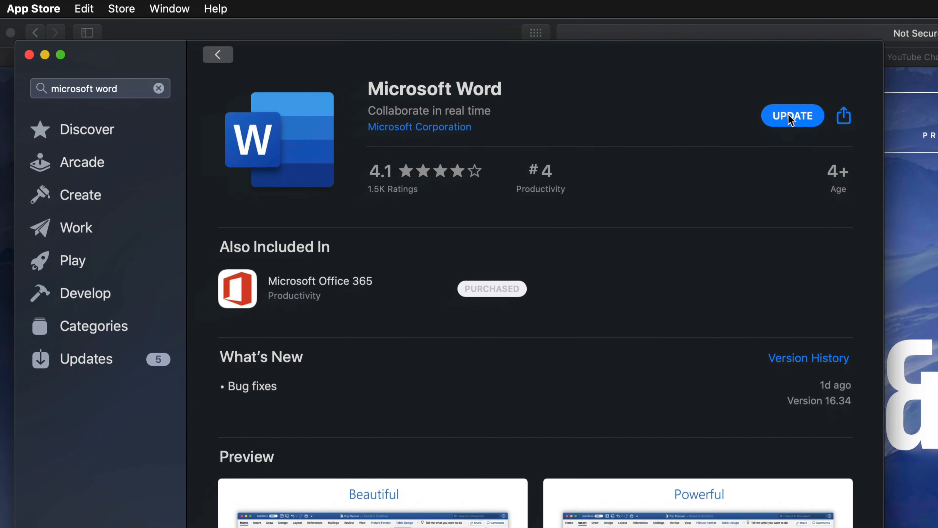
# - Start the Microsoft Word 16.34 update from its product page
pyautogui.click(792, 116)
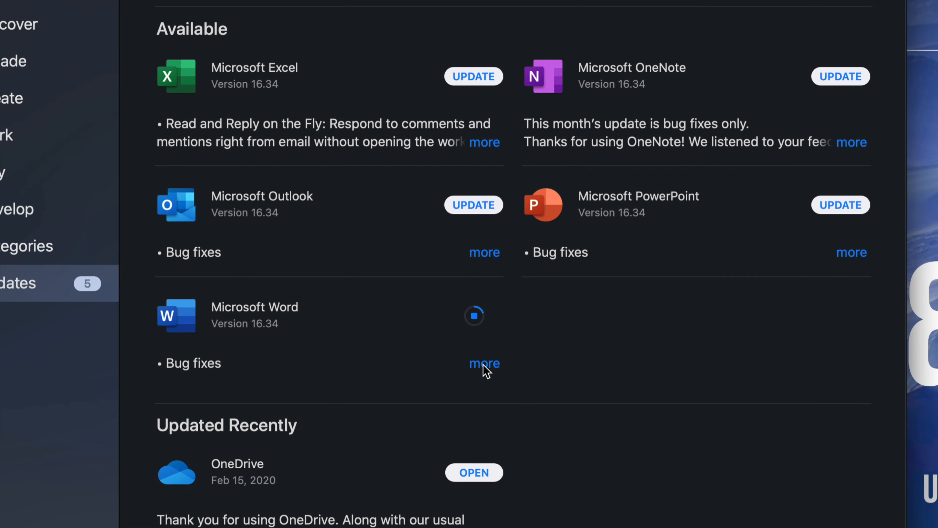
pyautogui.click(485, 363)
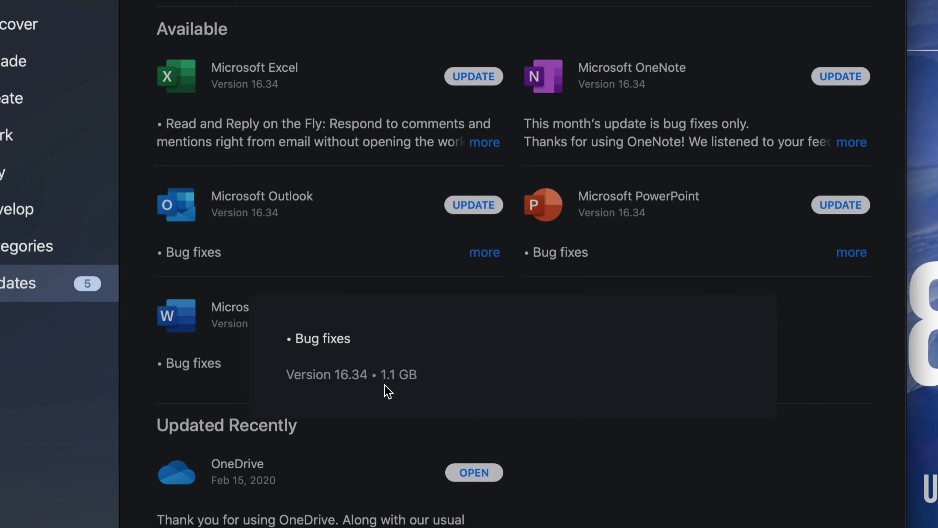
pyautogui.click(474, 316)
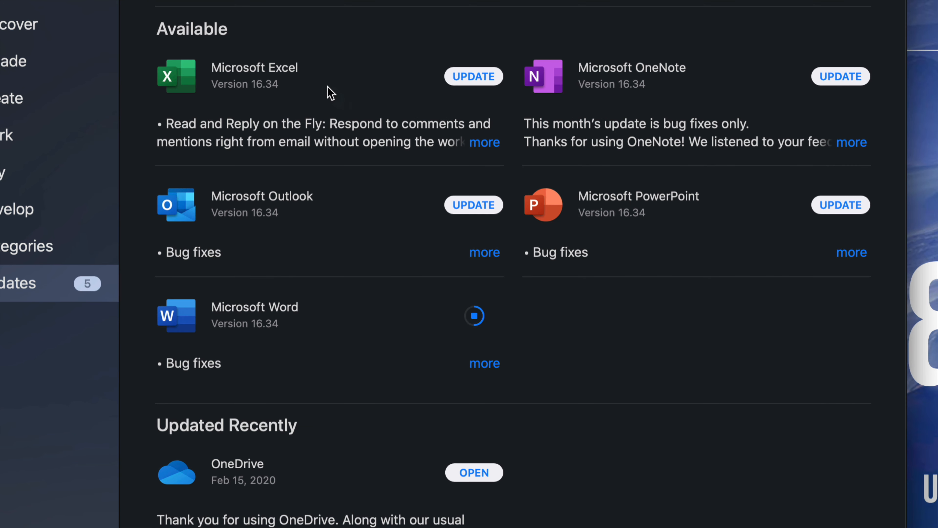
pyautogui.click(474, 76)
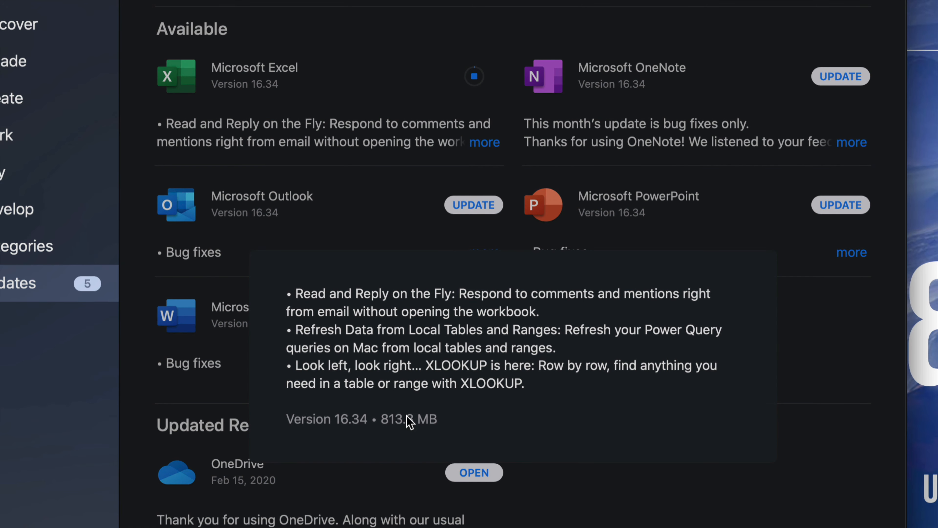
pyautogui.moveTo(440, 440)
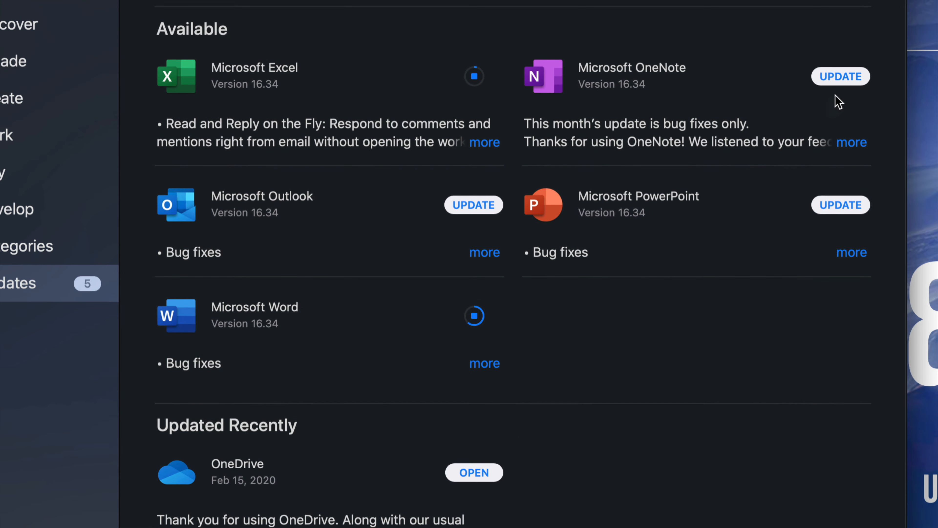
# - Start the OneNote and PowerPoint updates, reading OneNote's full update notes
pyautogui.click(840, 76)
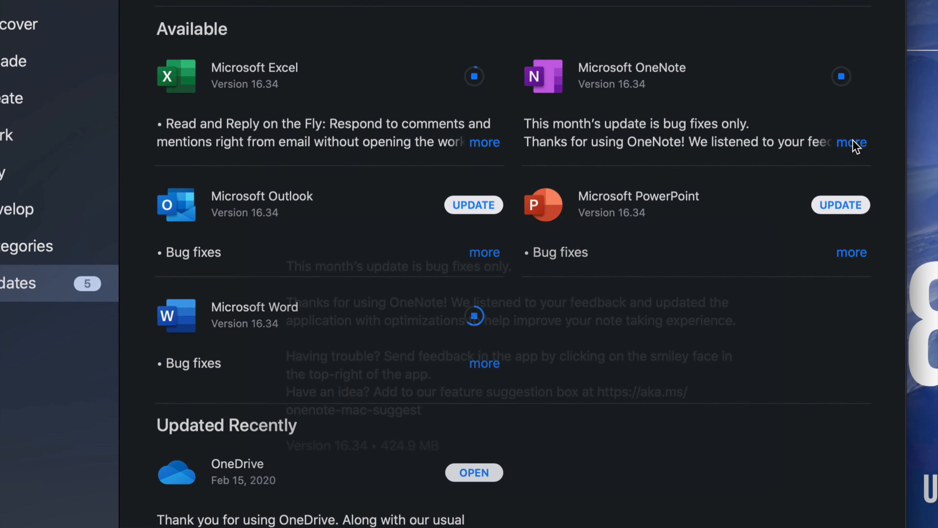
pyautogui.click(851, 142)
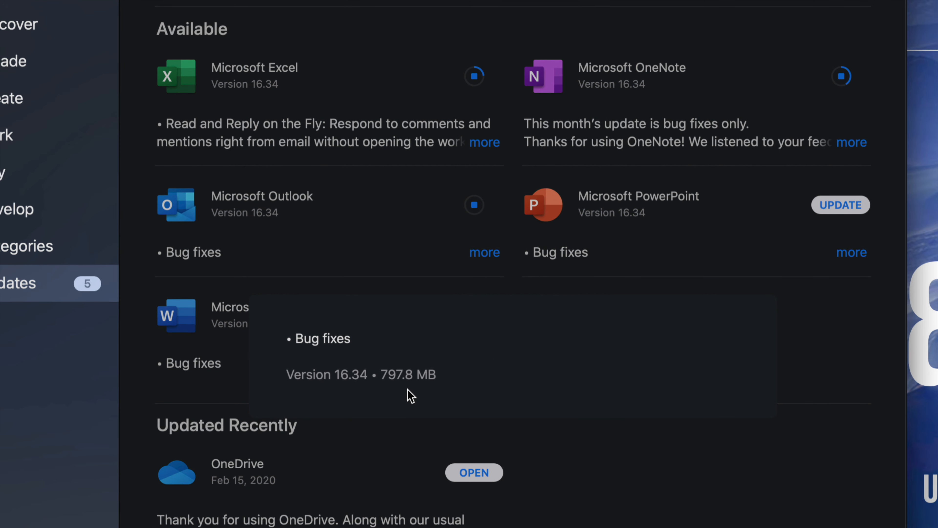
pyautogui.moveTo(385, 392)
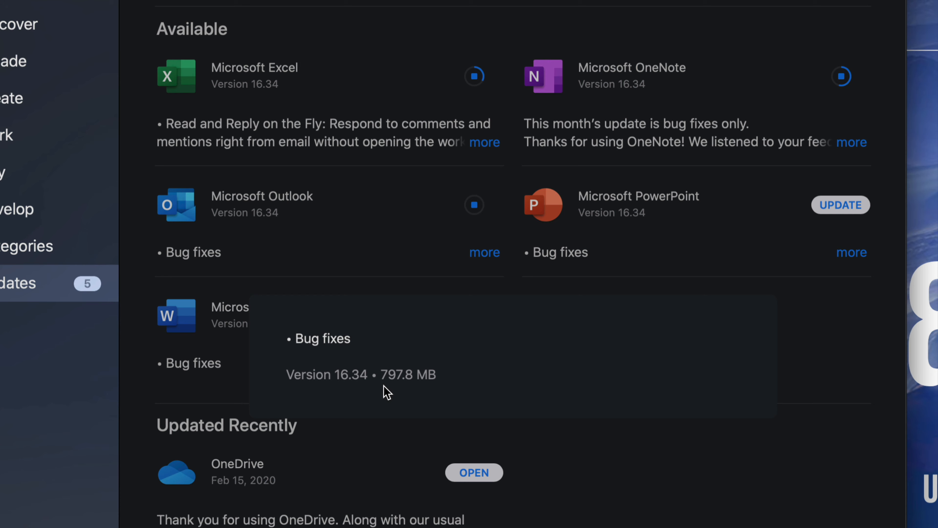
pyautogui.moveTo(841, 303)
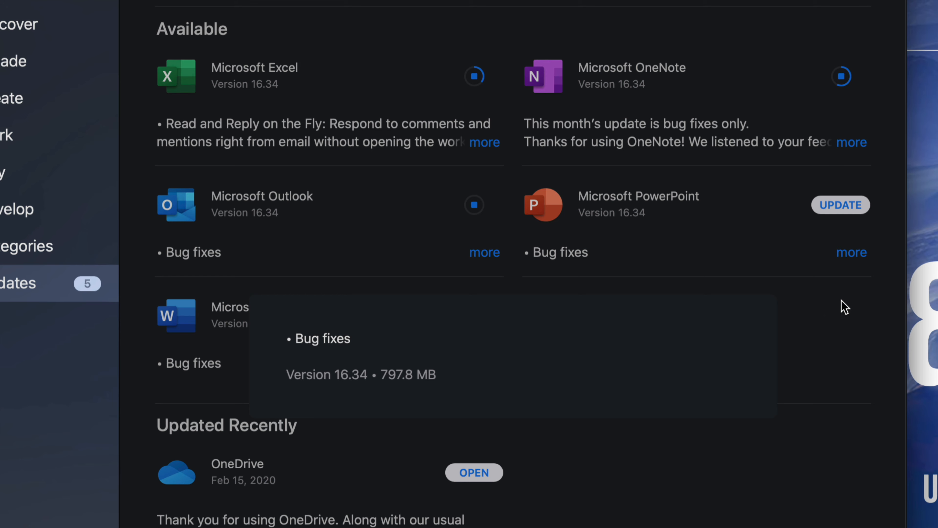
pyautogui.click(840, 205)
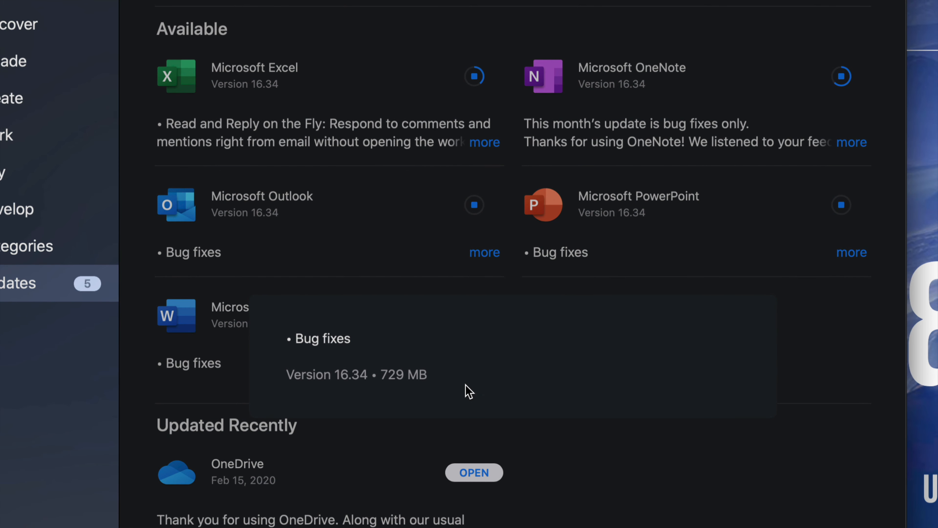
pyautogui.moveTo(614, 465)
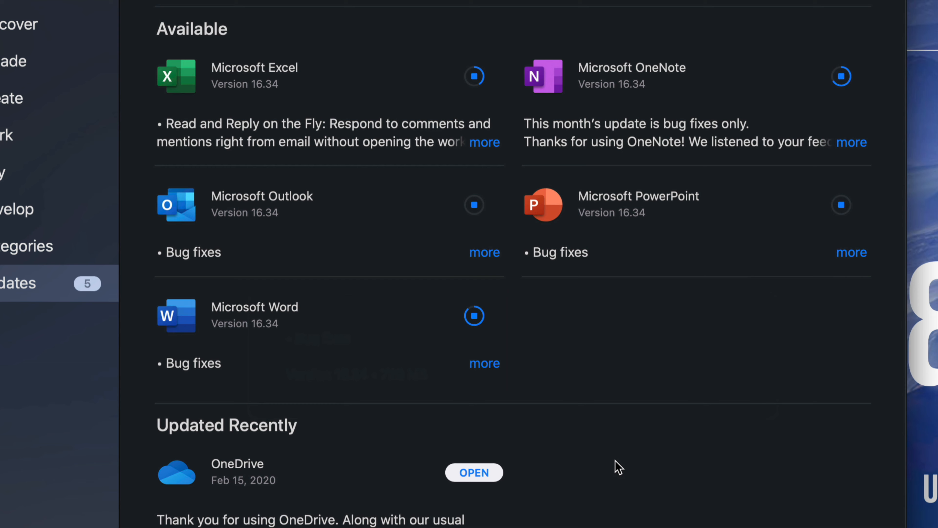